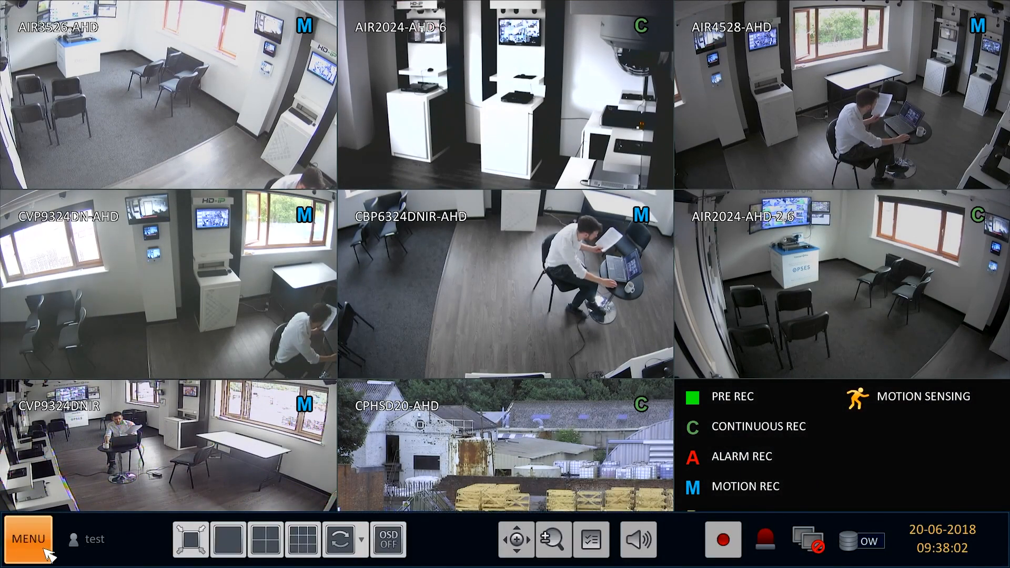
- Open Storage > Disk Operations from the main menu's System Setup
click(28, 539)
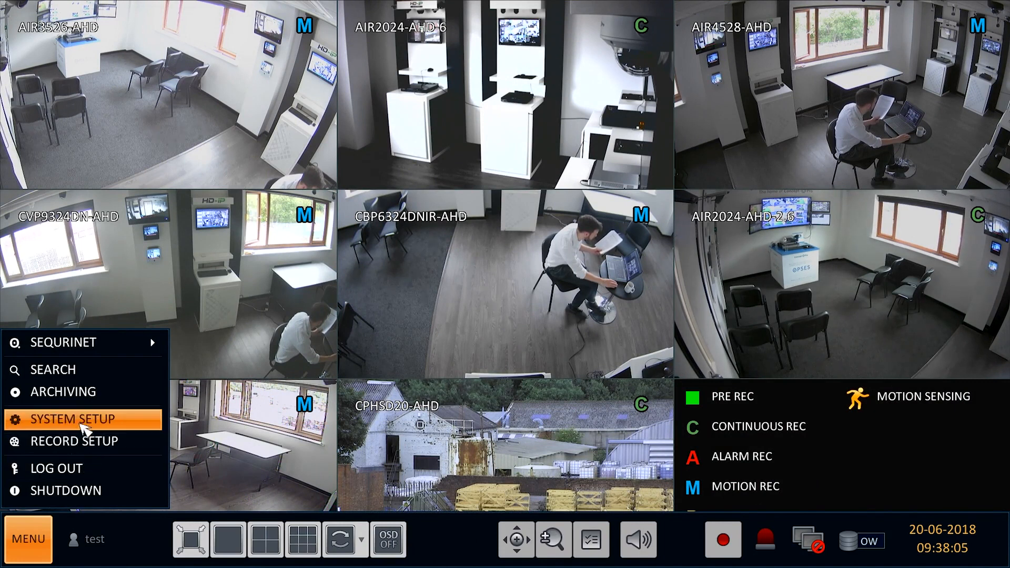
click(75, 420)
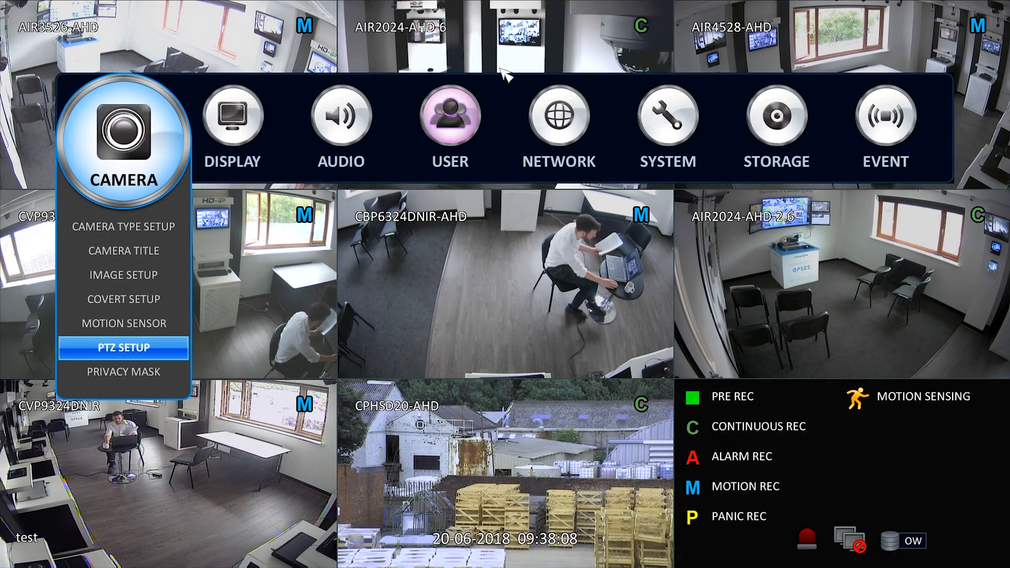
click(777, 120)
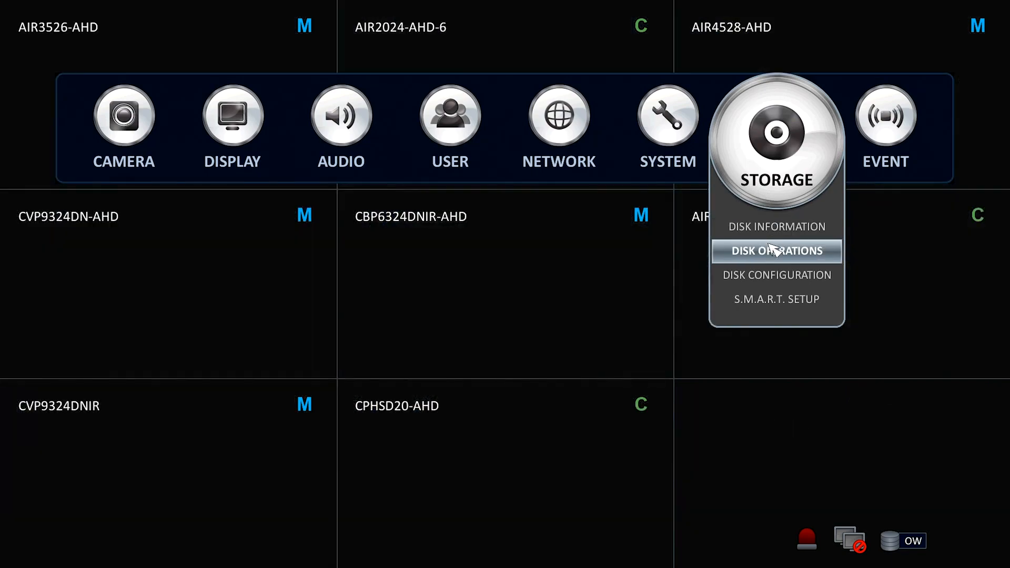
click(777, 250)
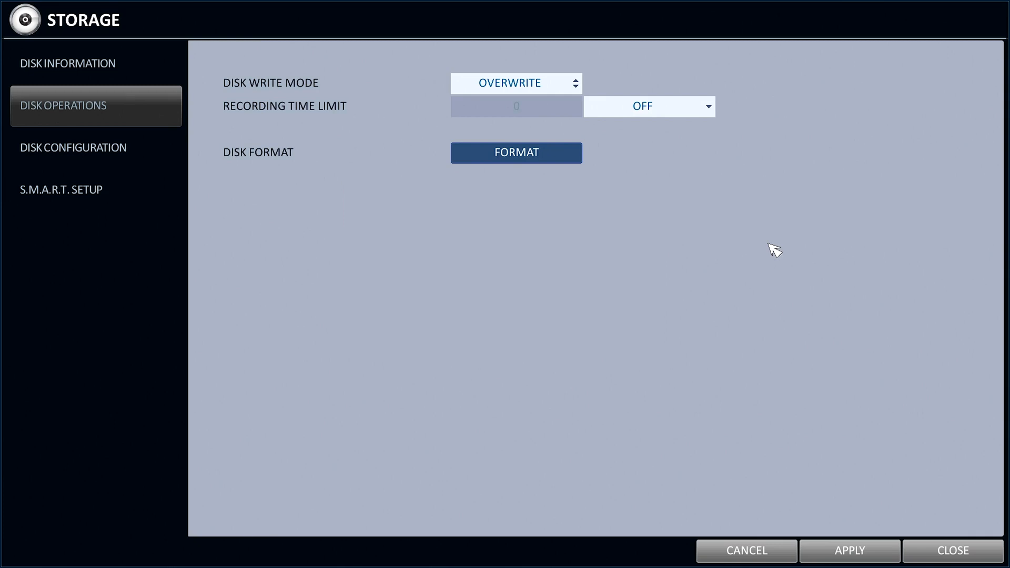
mouse_move(762, 207)
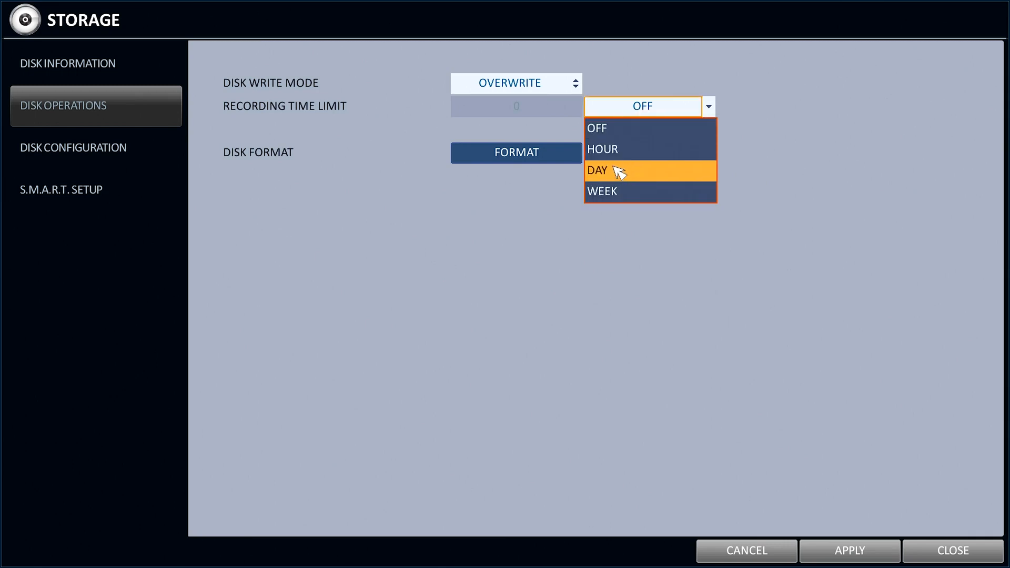
- Set the recording time limit unit to Day and begin entering the day count
click(597, 170)
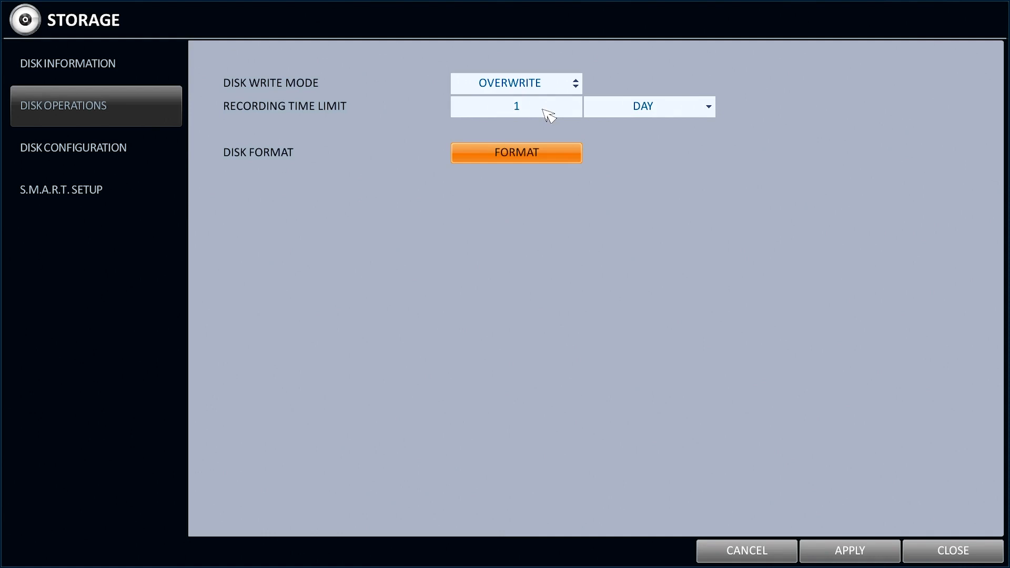
click(516, 106)
text(3)
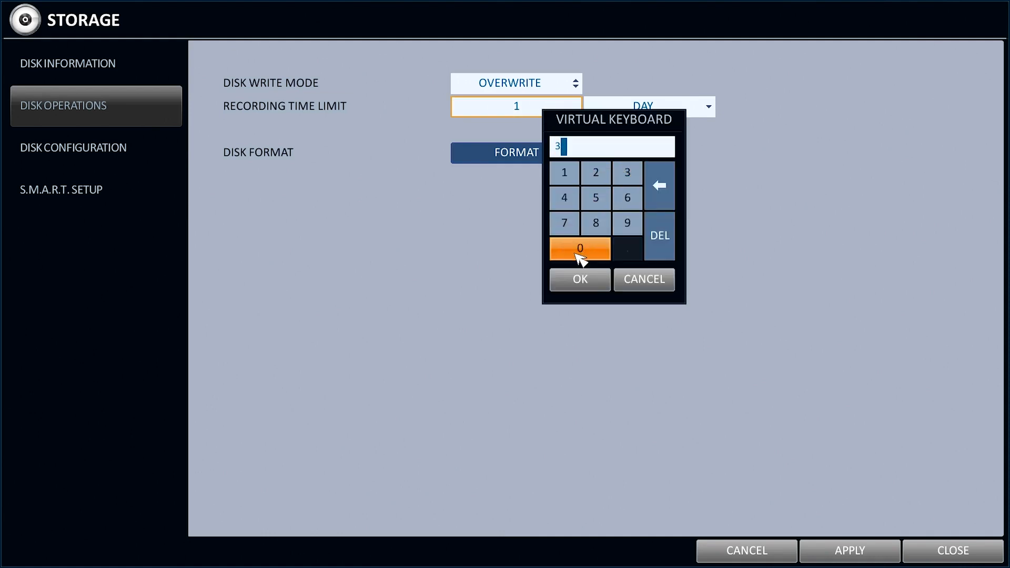
- Enter 30 days as the recording time limit and apply it
click(579, 279)
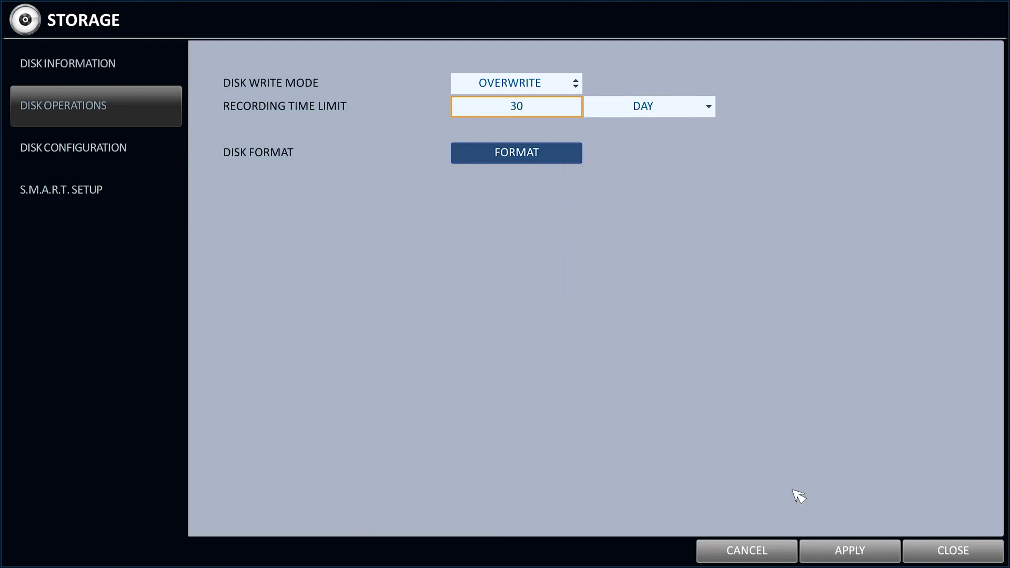
click(850, 551)
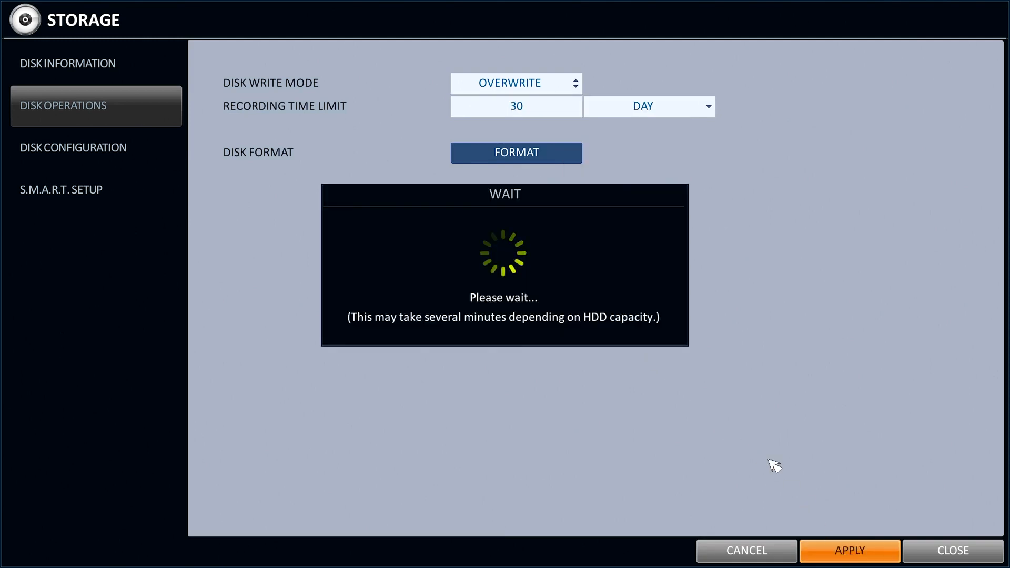